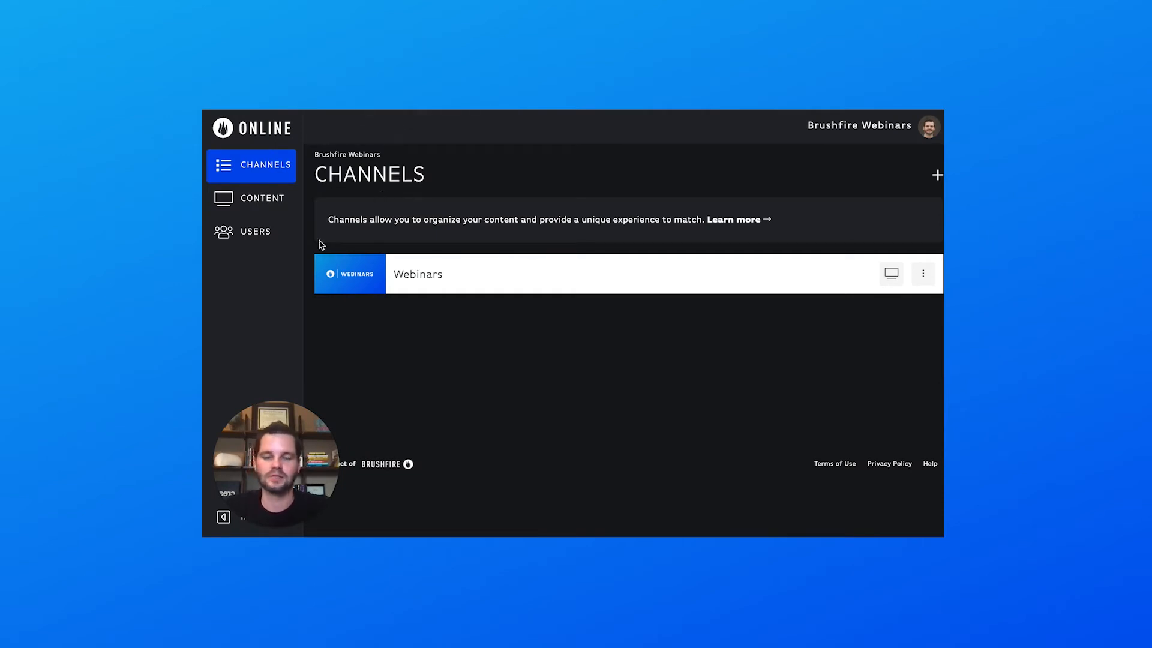
mouse_move(262, 197)
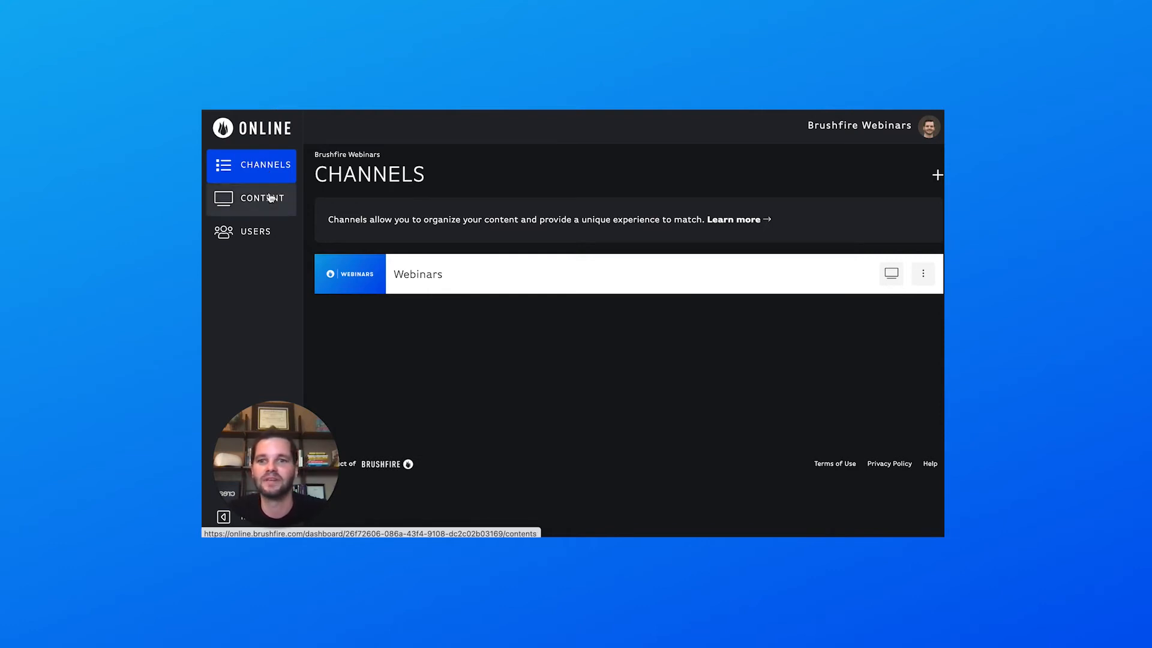
Step: Open the Content listing to show the upcoming Streaming & Online Events webinar
left_click(251, 165)
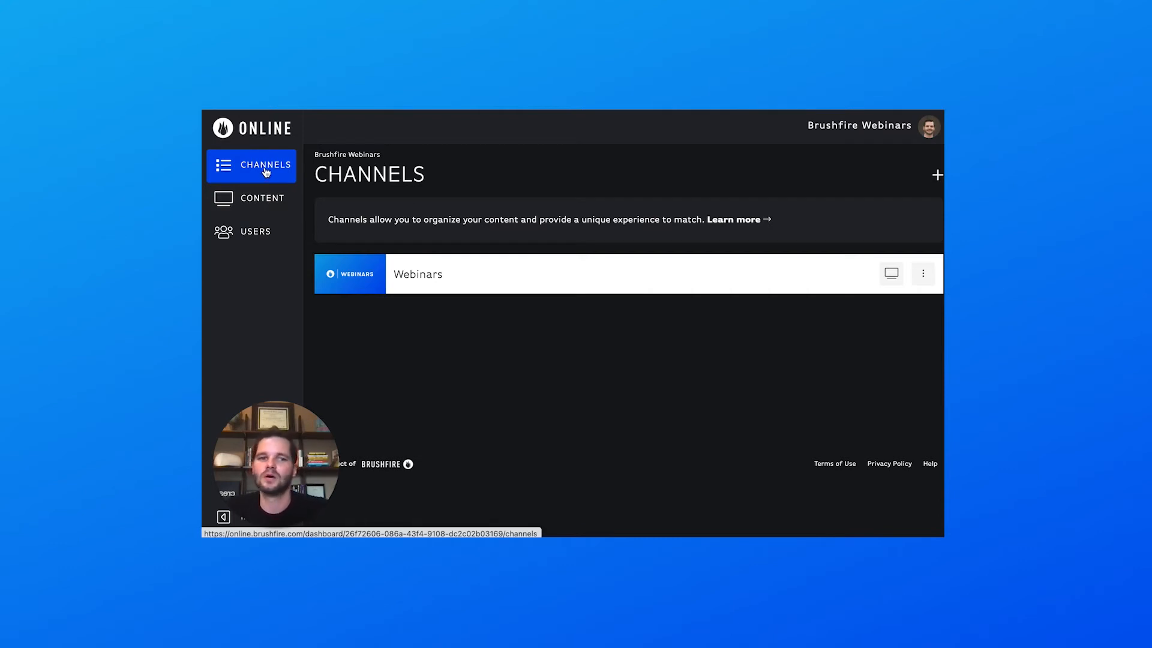
mouse_move(211, 232)
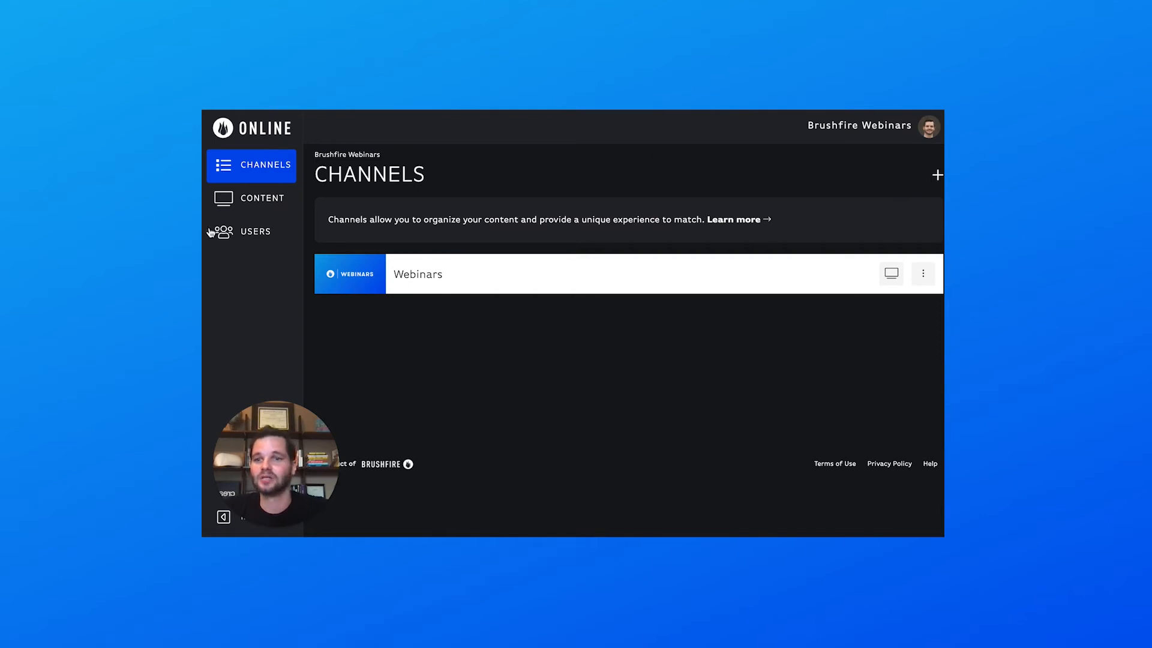
left_click(262, 197)
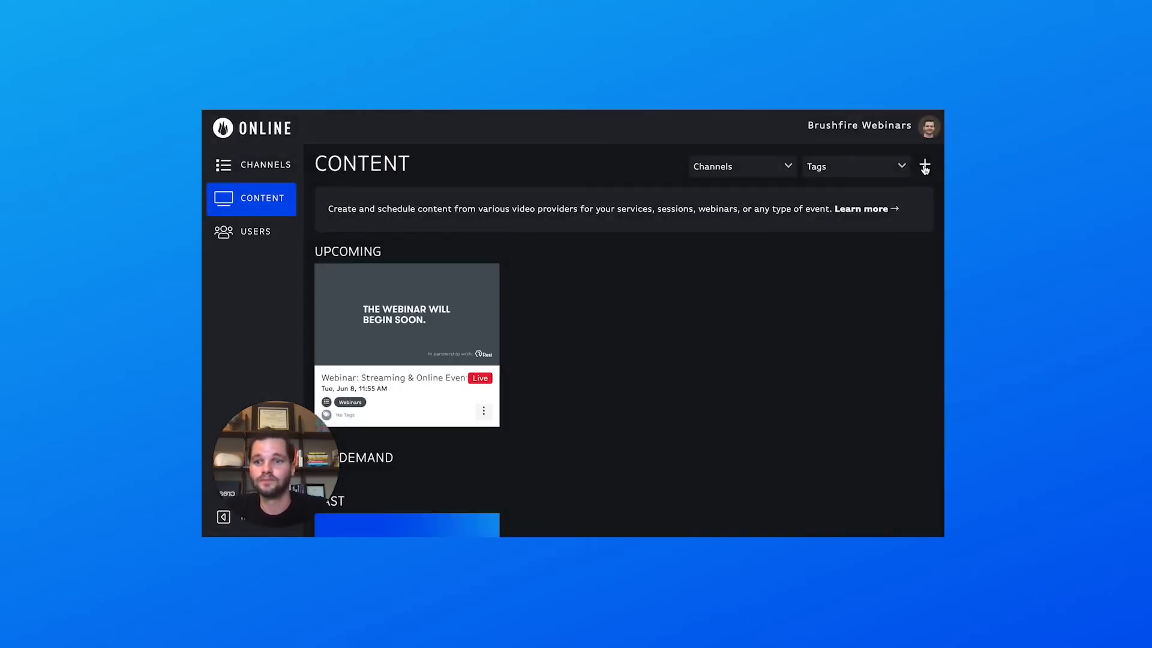
left_click(924, 165)
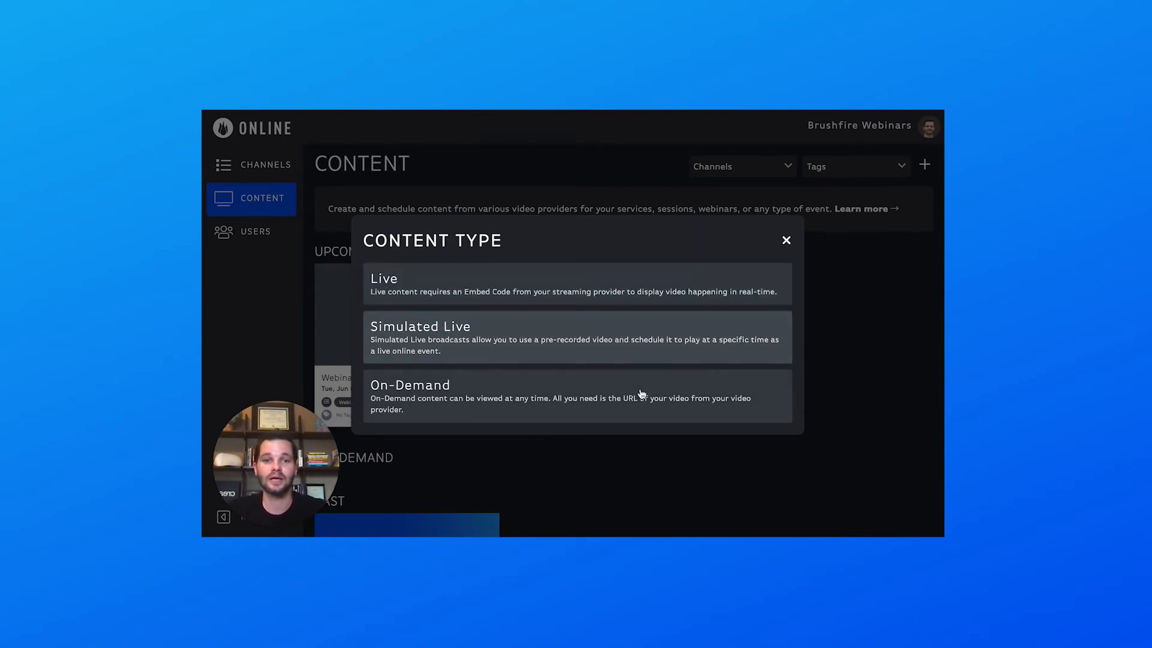
mouse_move(651, 350)
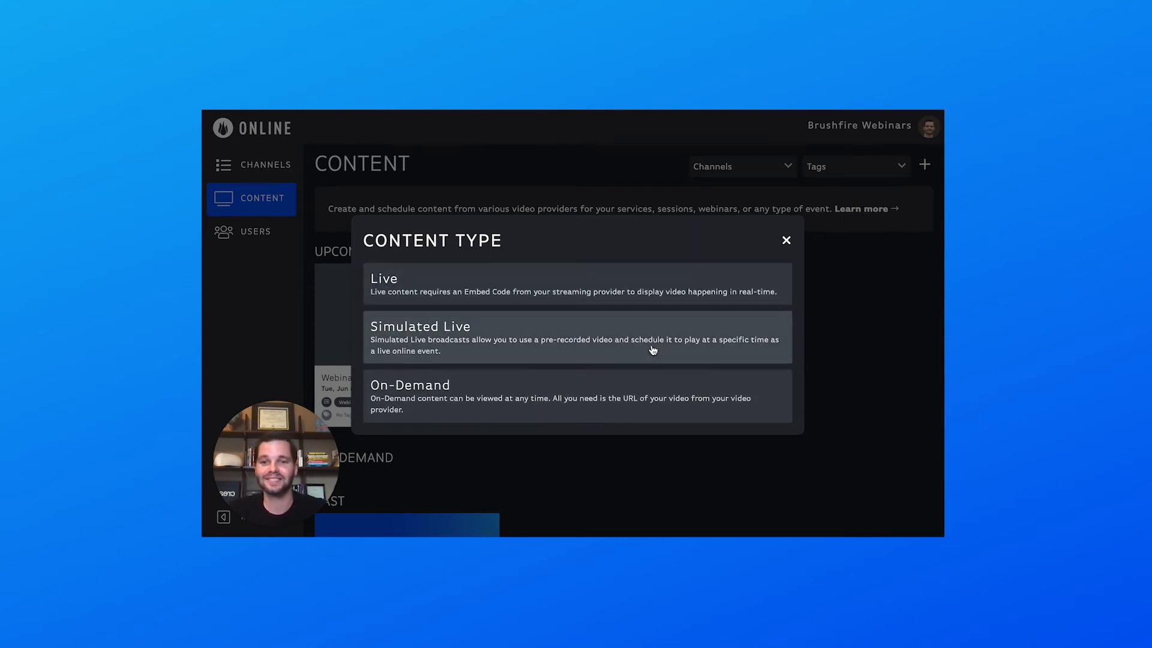
mouse_move(642, 390)
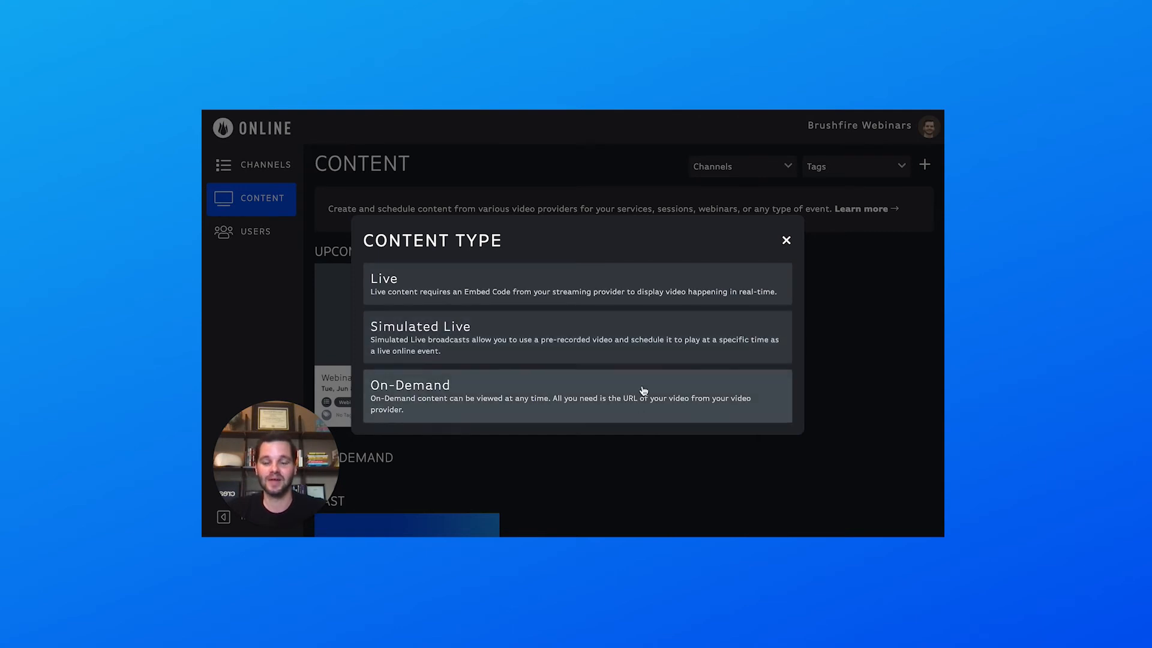
mouse_move(639, 337)
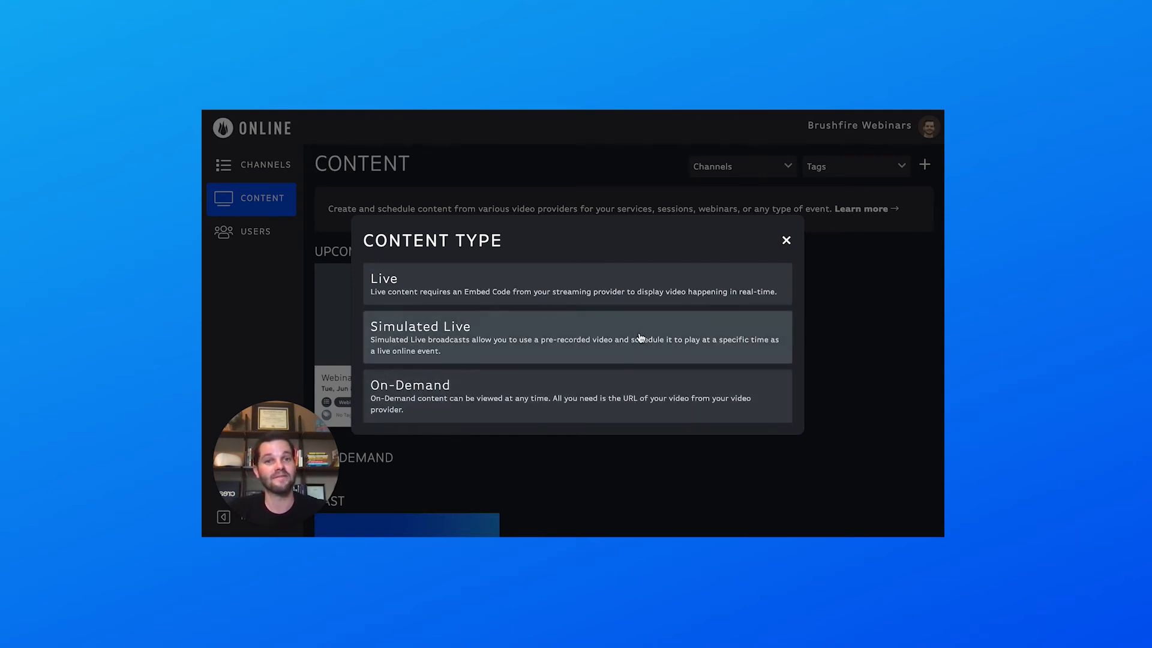
mouse_move(622, 389)
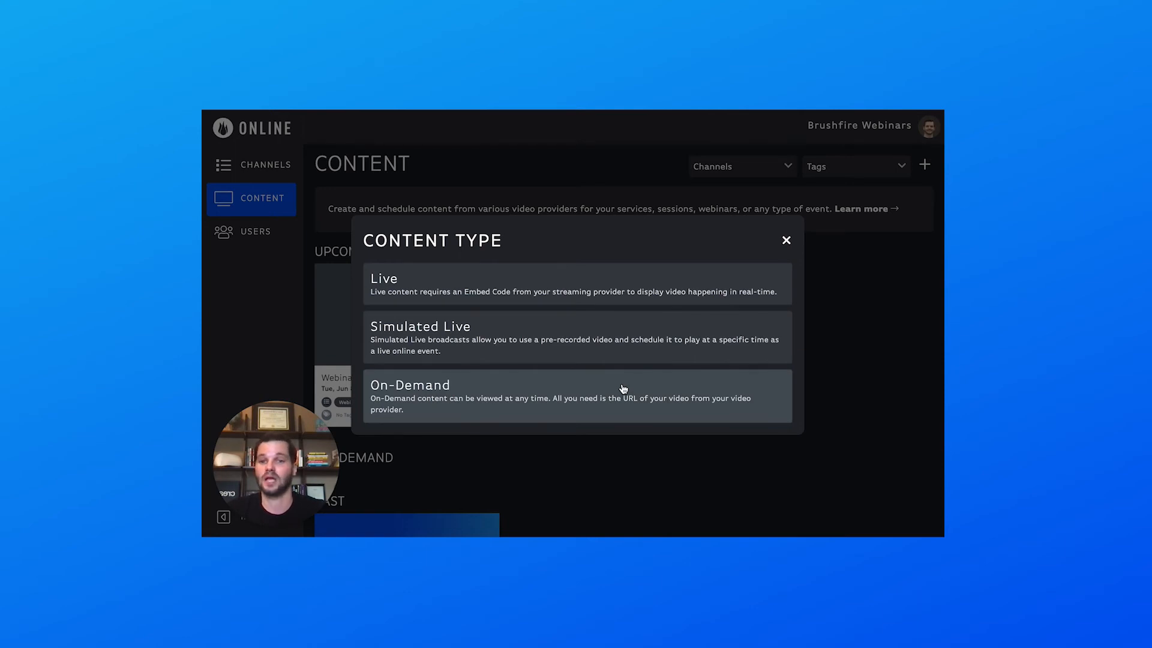
mouse_move(607, 334)
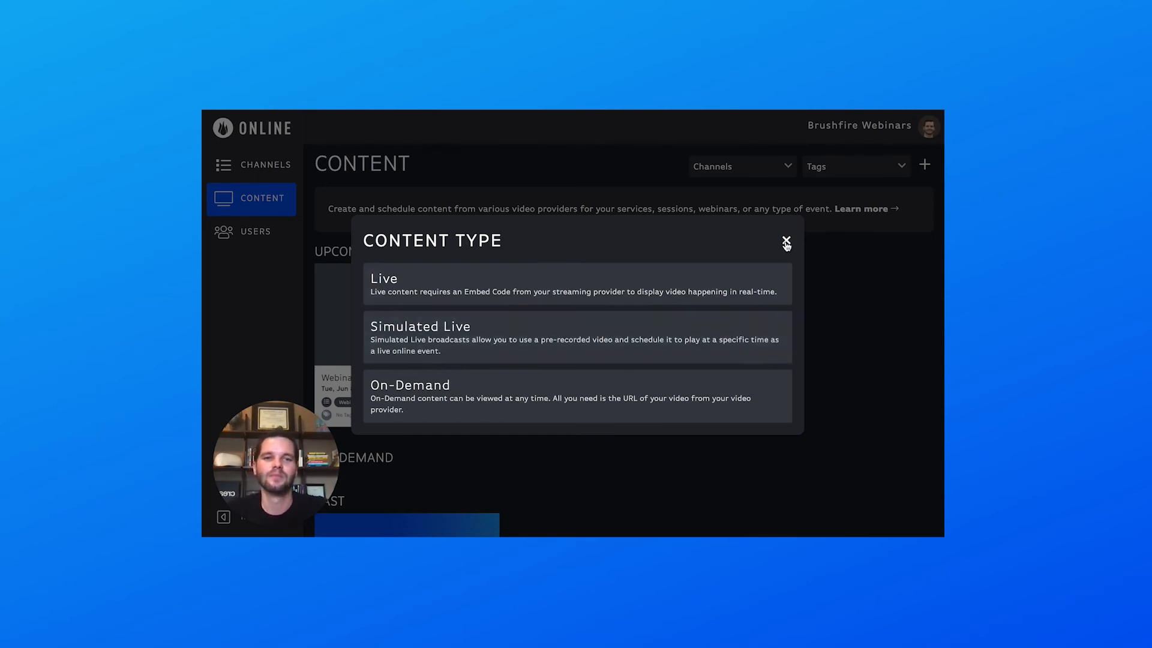
left_click(786, 242)
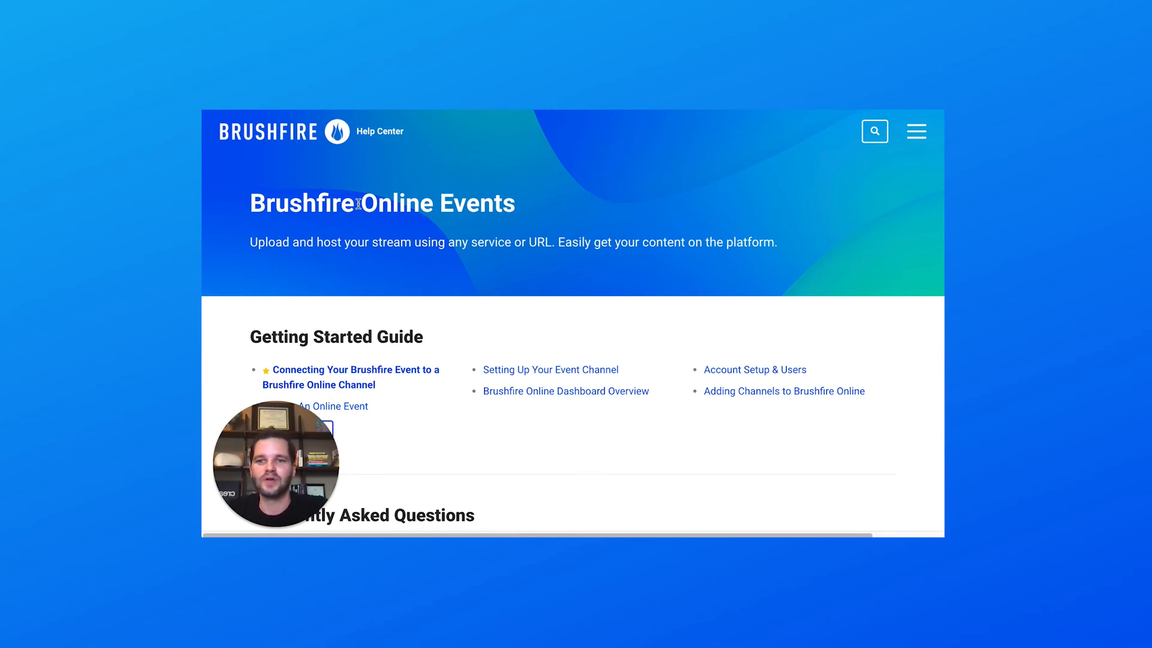
Step: Open the Help Center's Brushfire Online Events page to the Getting Started Guide articles
left_click(874, 132)
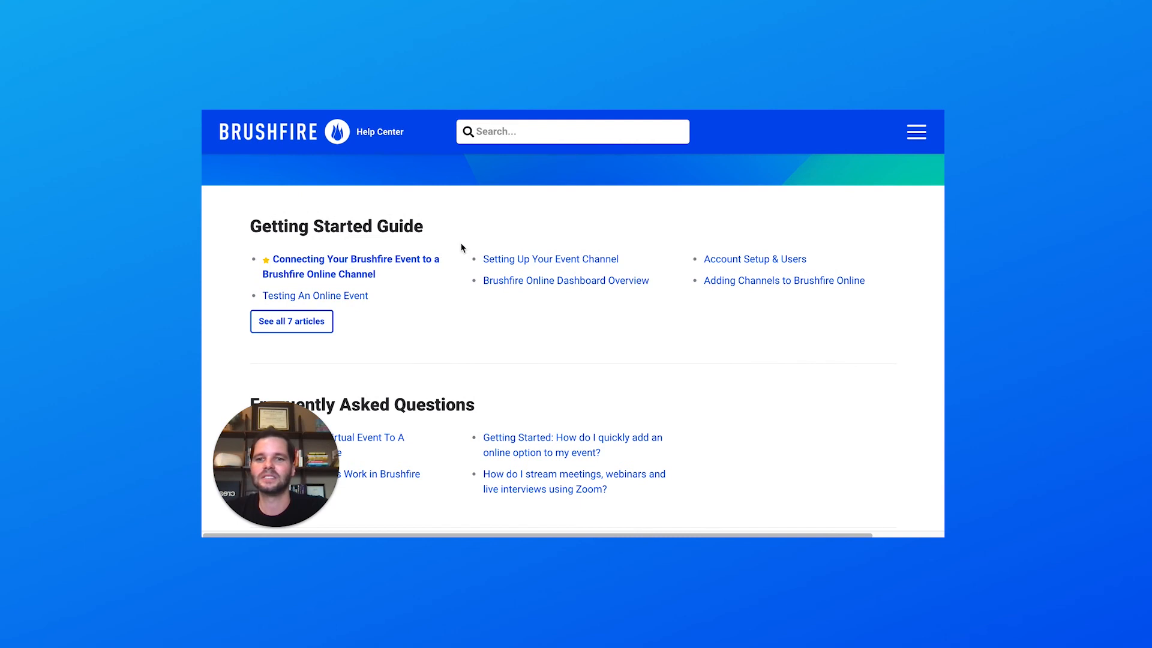